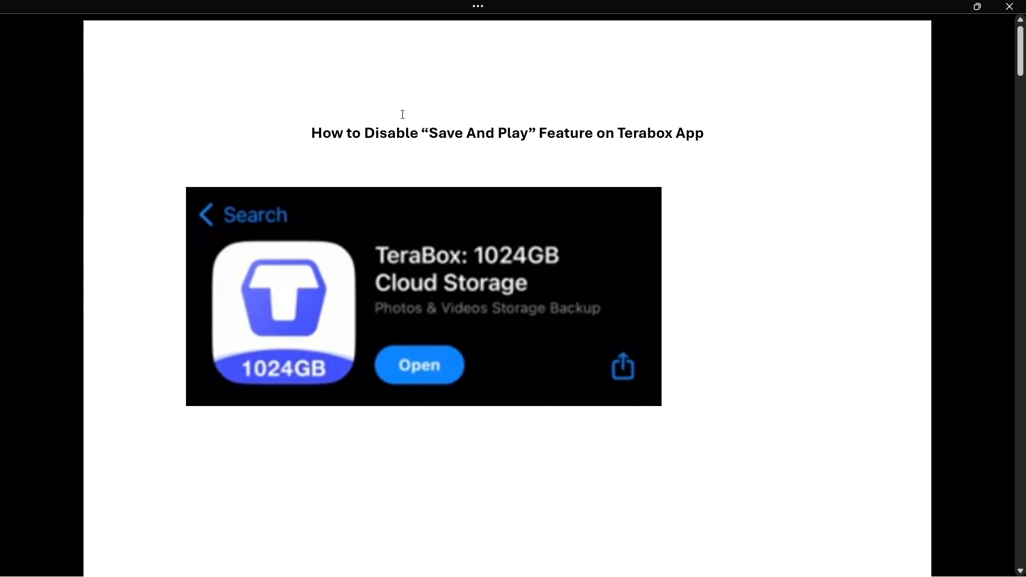
{"action": "mouse_move", "coordinate": [267, 196]}
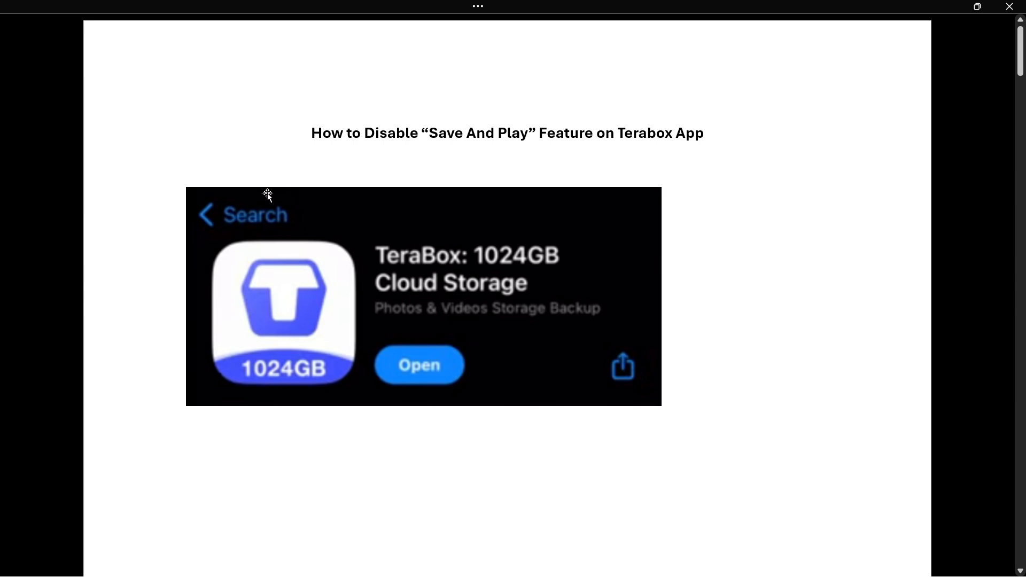
{"action": "mouse_move", "coordinate": [264, 311]}
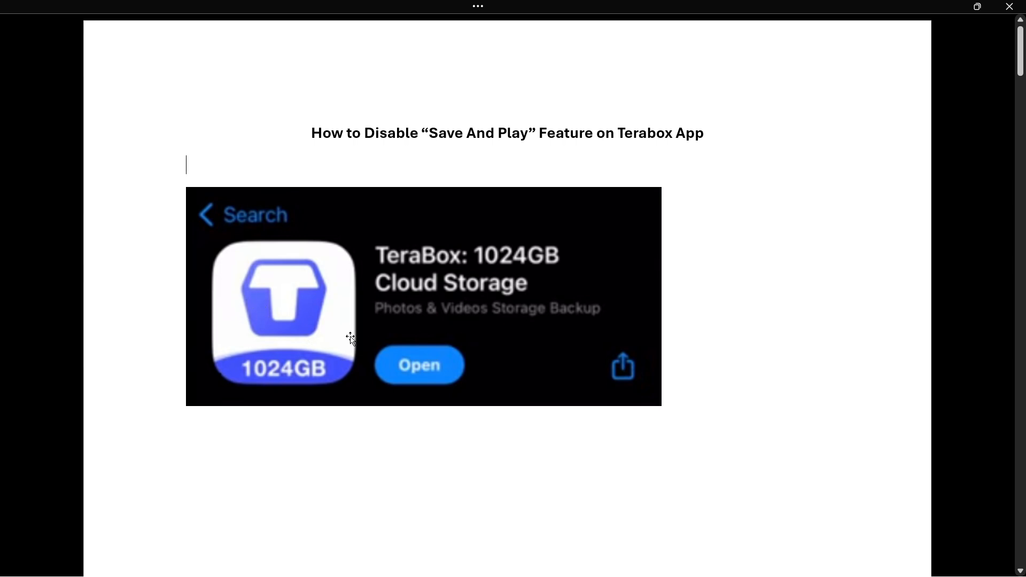
{"action": "mouse_move", "coordinate": [344, 251]}
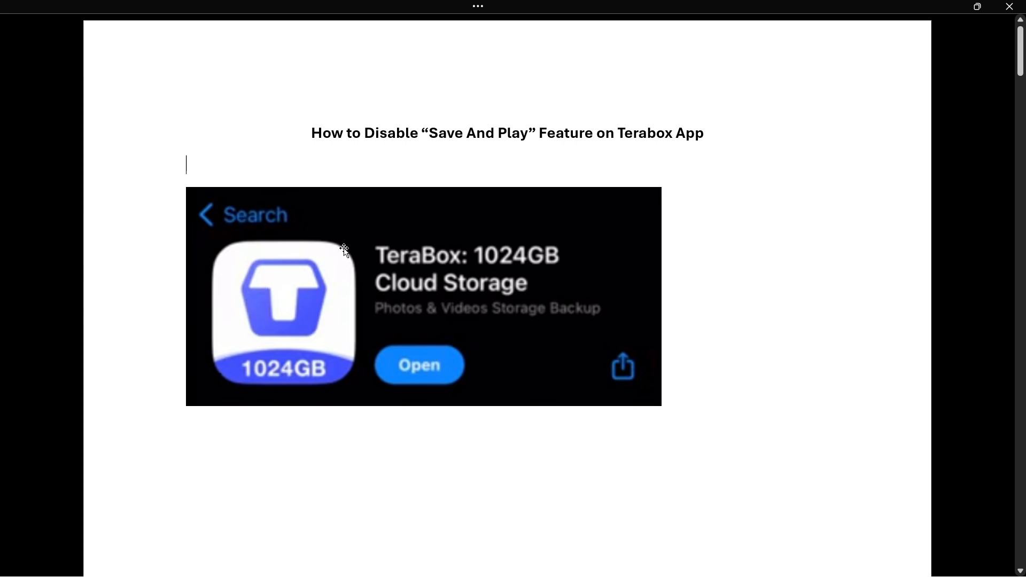
{"action": "mouse_move", "coordinate": [411, 262]}
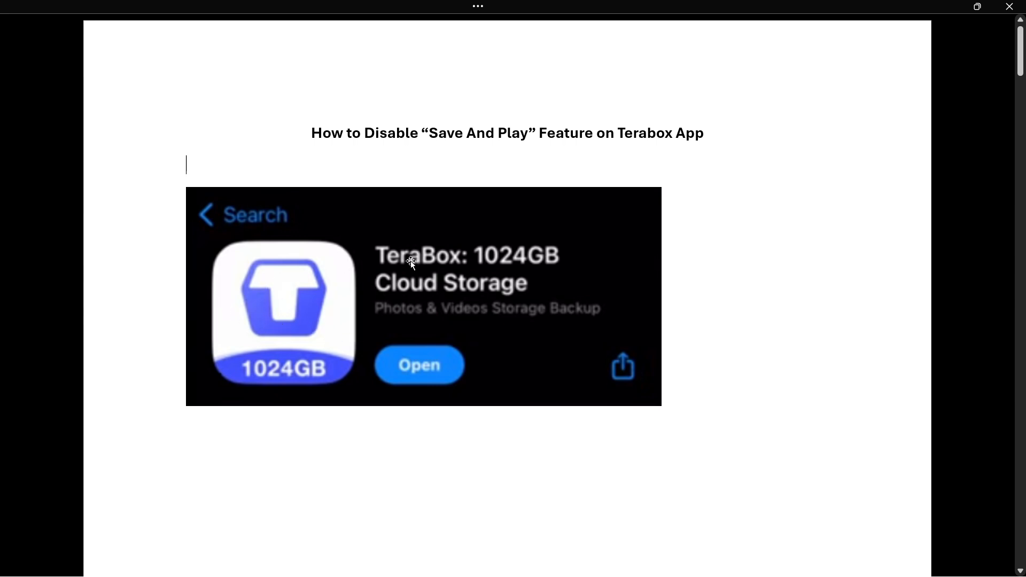
{"action": "mouse_move", "coordinate": [483, 280]}
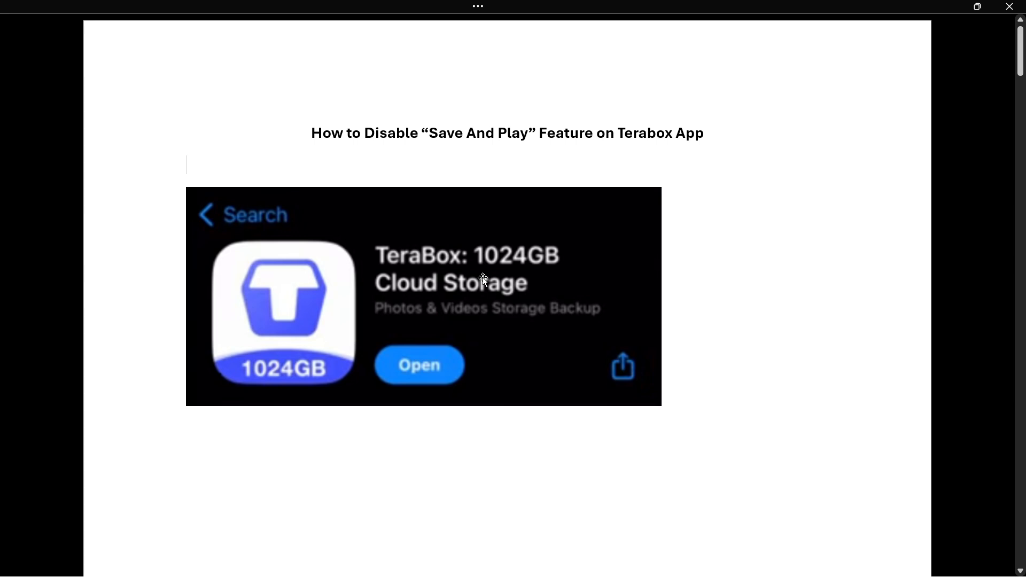
{"action": "mouse_move", "coordinate": [463, 309]}
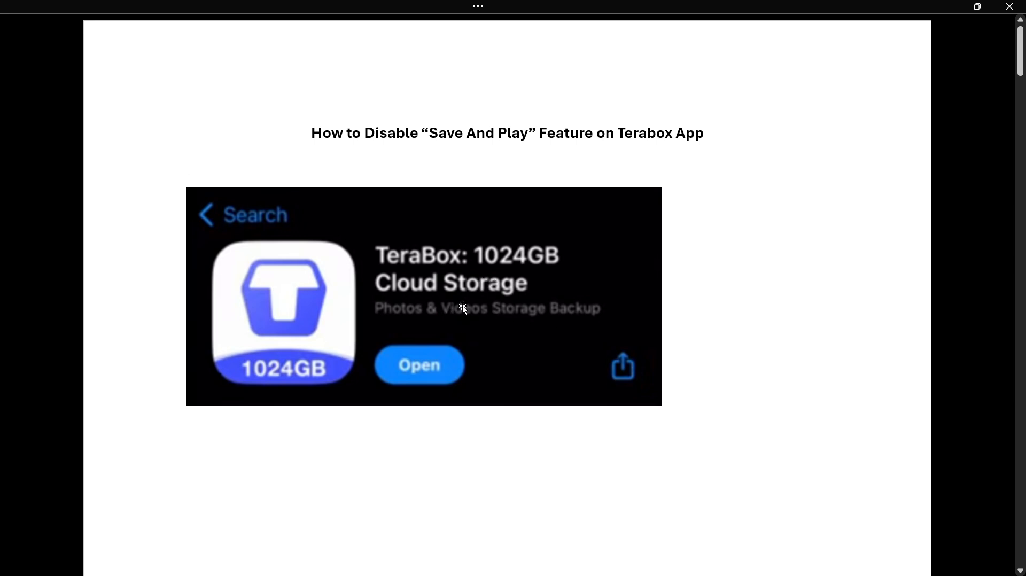
{"action": "mouse_move", "coordinate": [532, 325]}
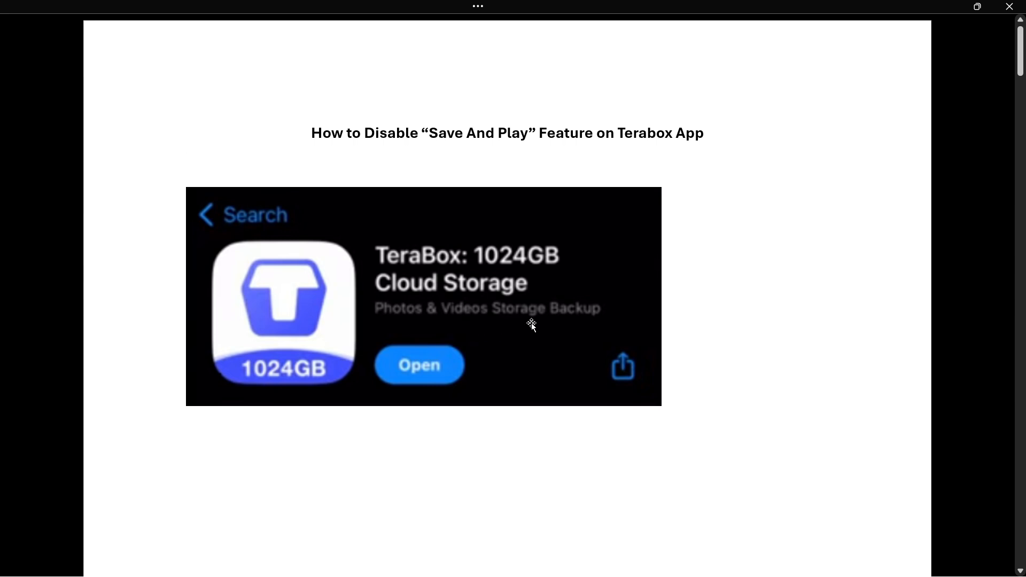
{"action": "mouse_move", "coordinate": [478, 297]}
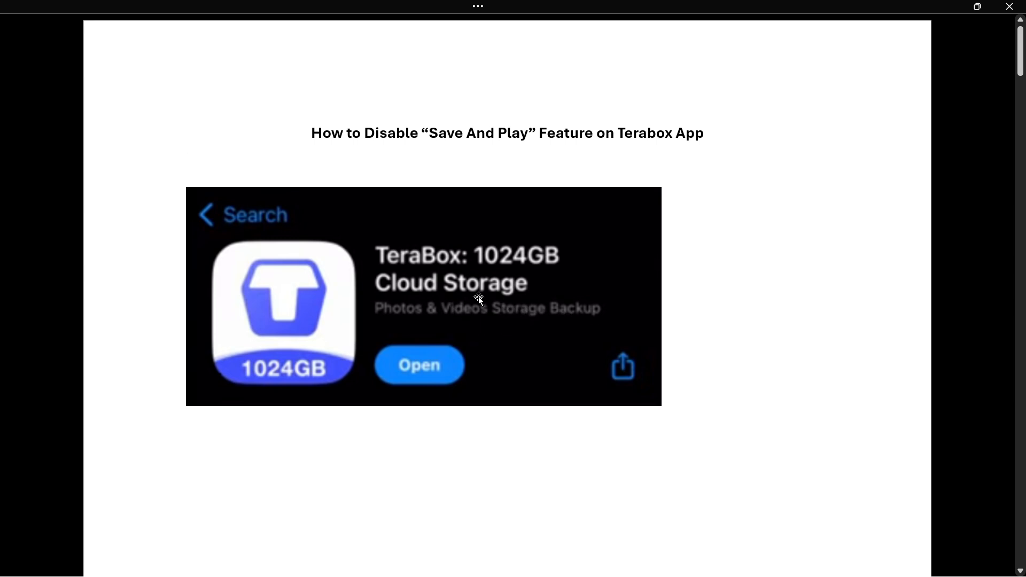
Scroll the guide until the TeraBox home screen with Photos, Videos, Files and Recent is visible
{"action": "left_click", "coordinate": [187, 165]}
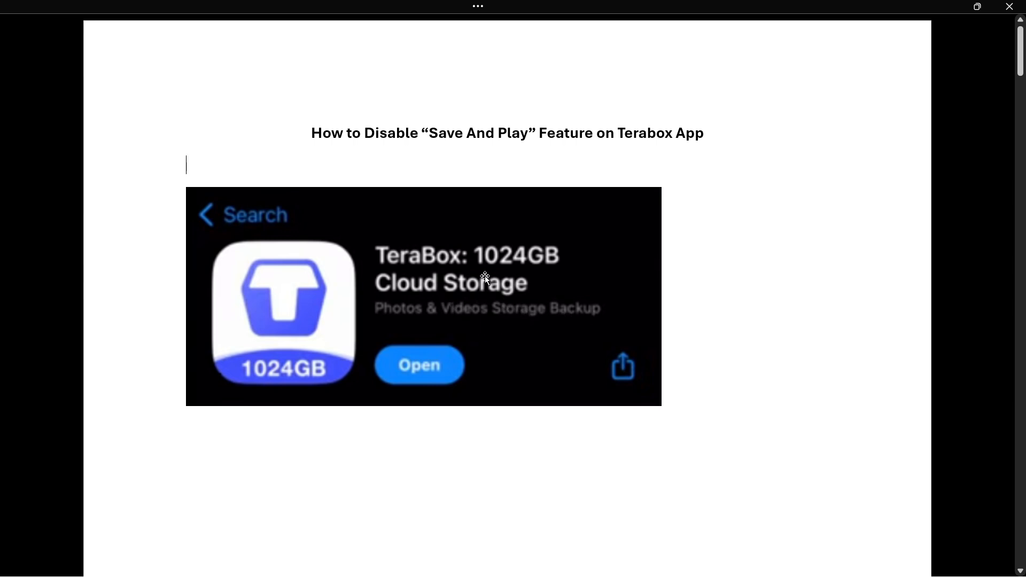
{"action": "scroll", "scroll_direction": "down", "scroll_amount": 3}
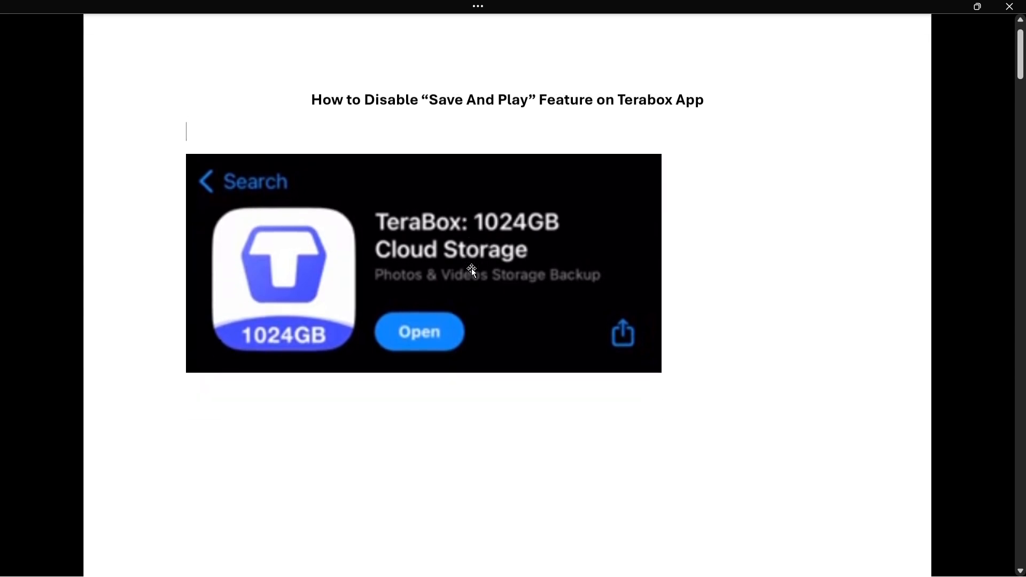
{"action": "scroll", "scroll_direction": "down", "scroll_amount": 3}
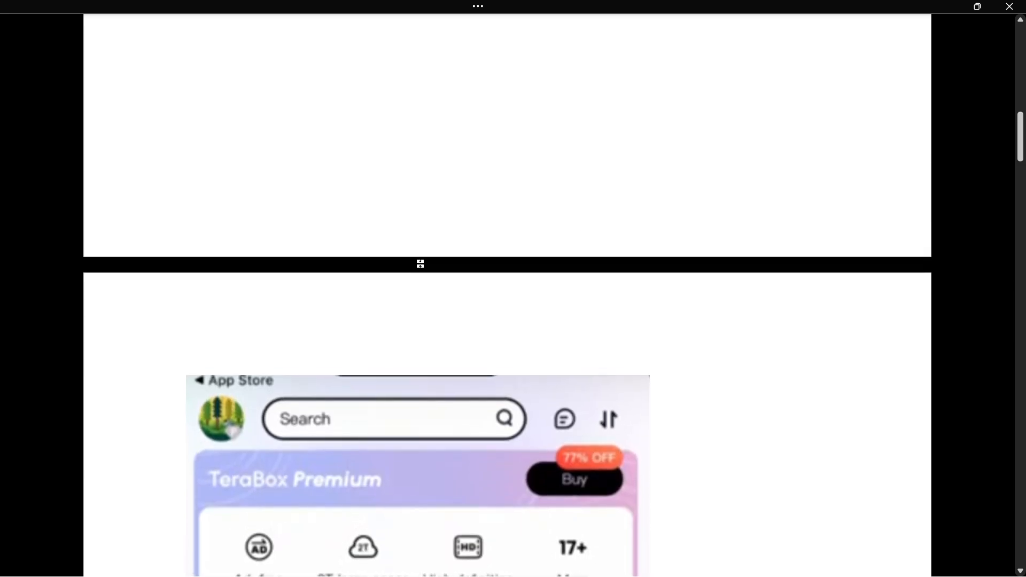
{"action": "scroll", "scroll_direction": "down", "scroll_amount": 3}
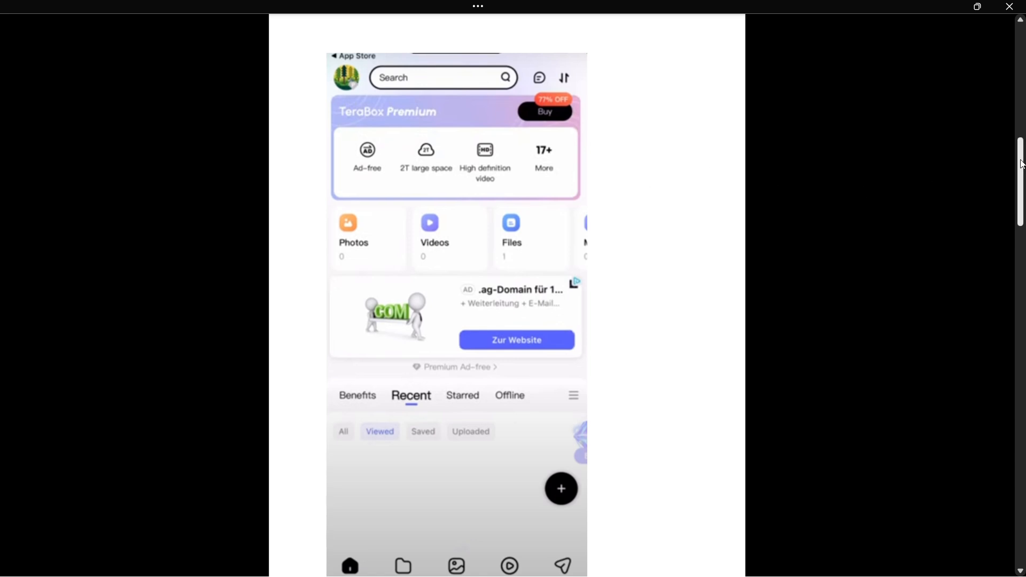
{"action": "scroll", "scroll_direction": "up", "scroll_amount": 3}
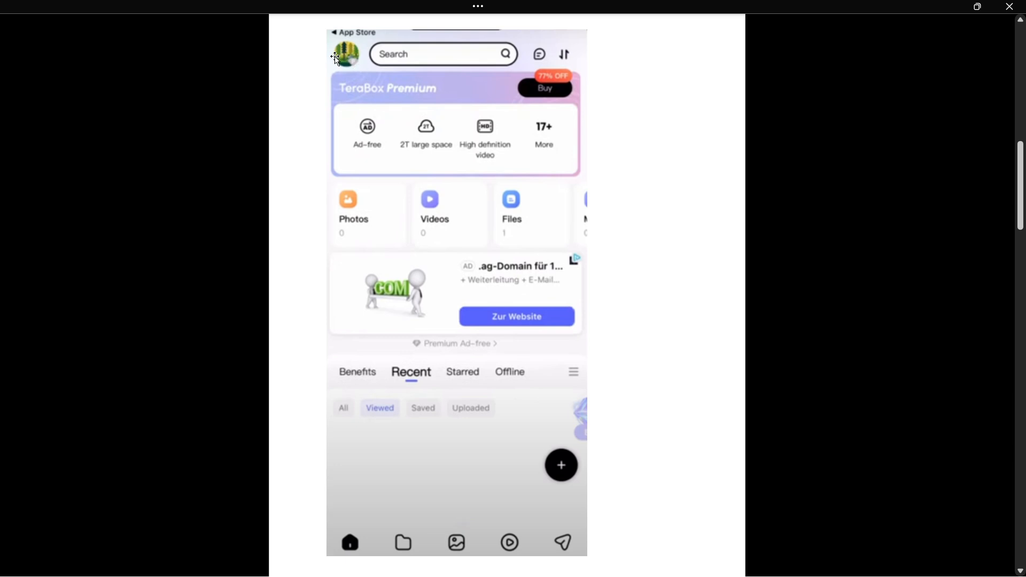
{"action": "mouse_move", "coordinate": [361, 149]}
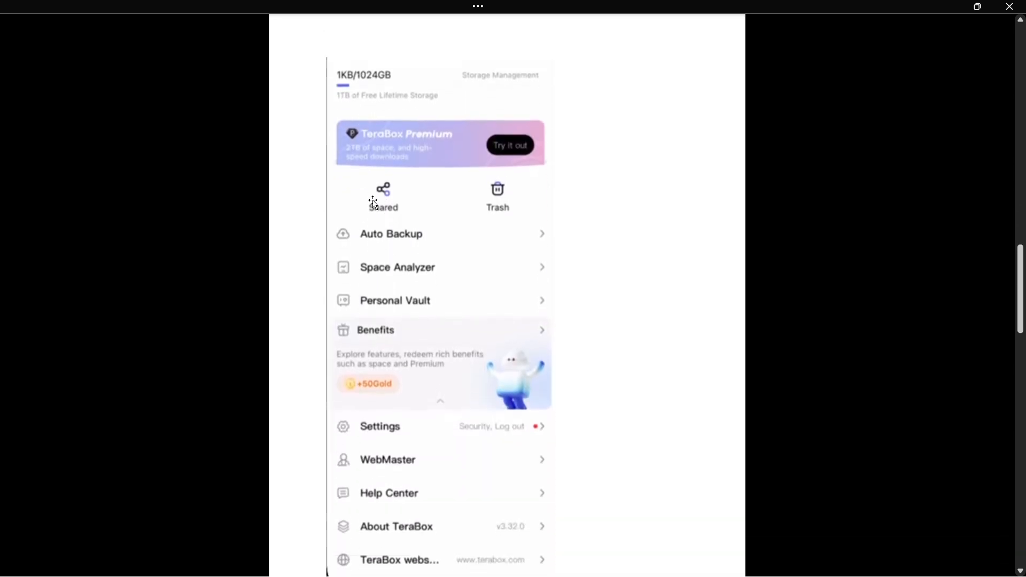
Scroll past the account menu to the Auto Backup screenshot with photo and video backup on
{"action": "scroll", "scroll_direction": "down", "scroll_amount": 3}
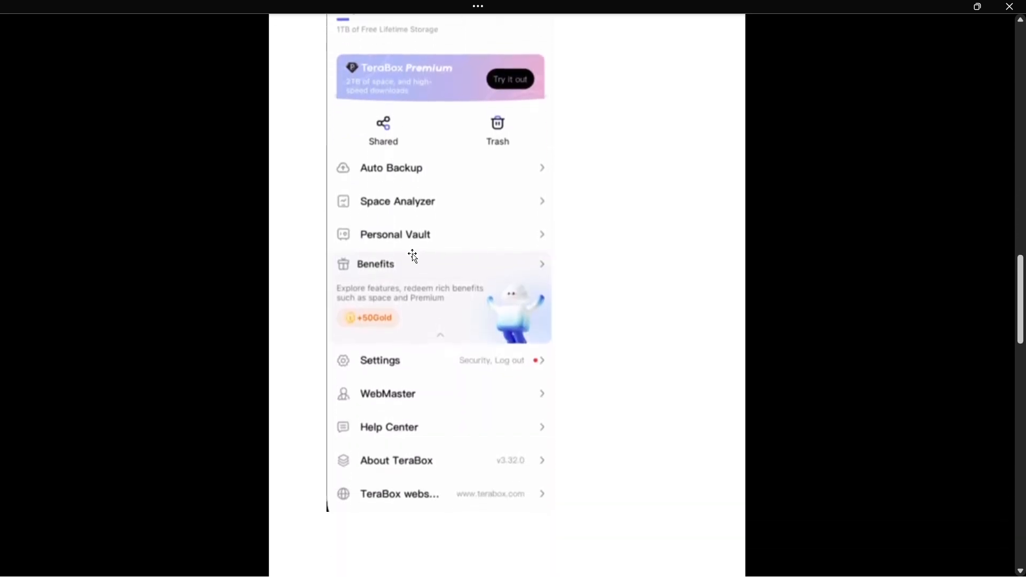
{"action": "scroll", "scroll_direction": "up", "scroll_amount": 3}
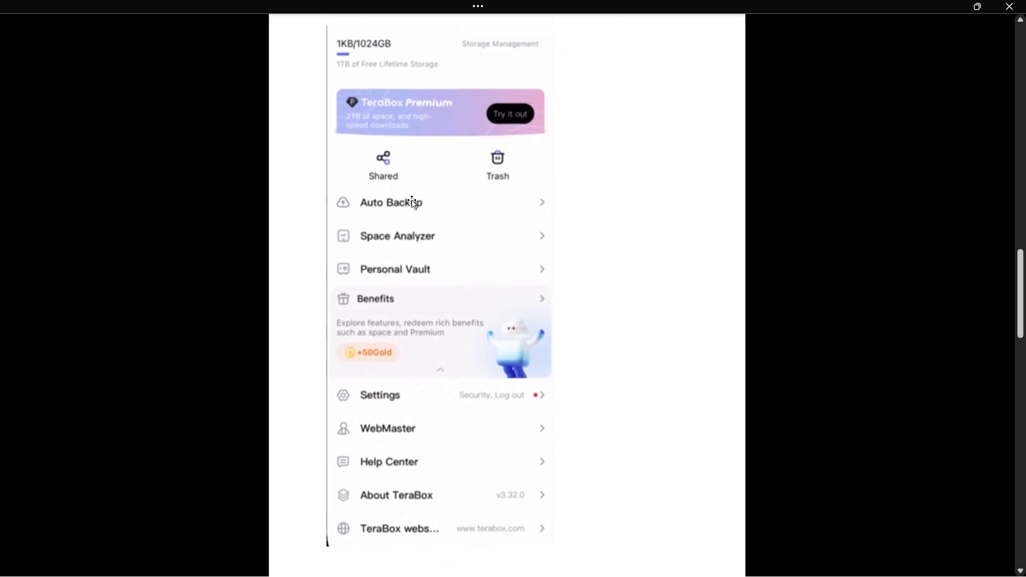
{"action": "scroll", "scroll_direction": "up", "scroll_amount": 3}
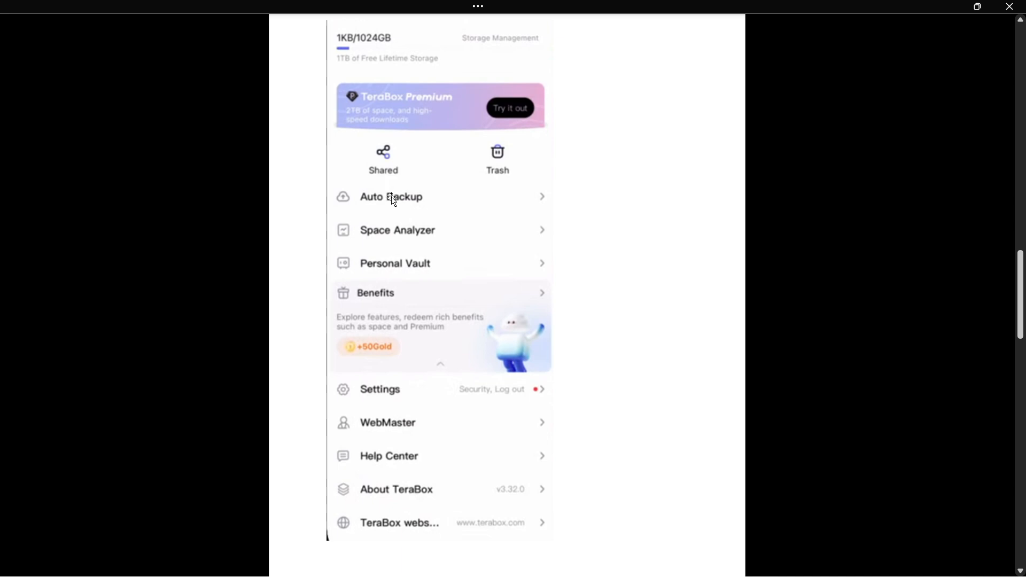
{"action": "mouse_move", "coordinate": [414, 198]}
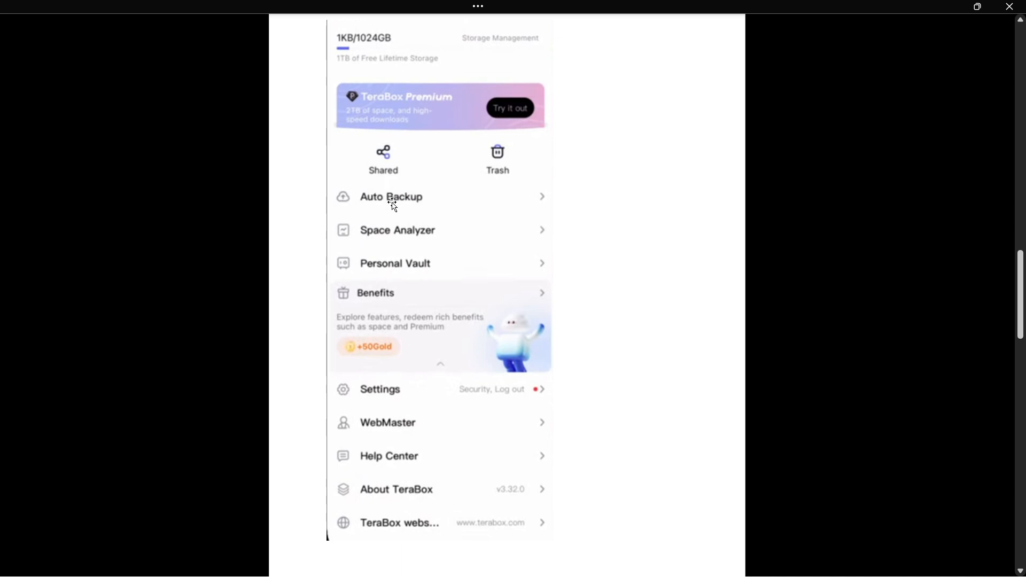
{"action": "mouse_move", "coordinate": [428, 202]}
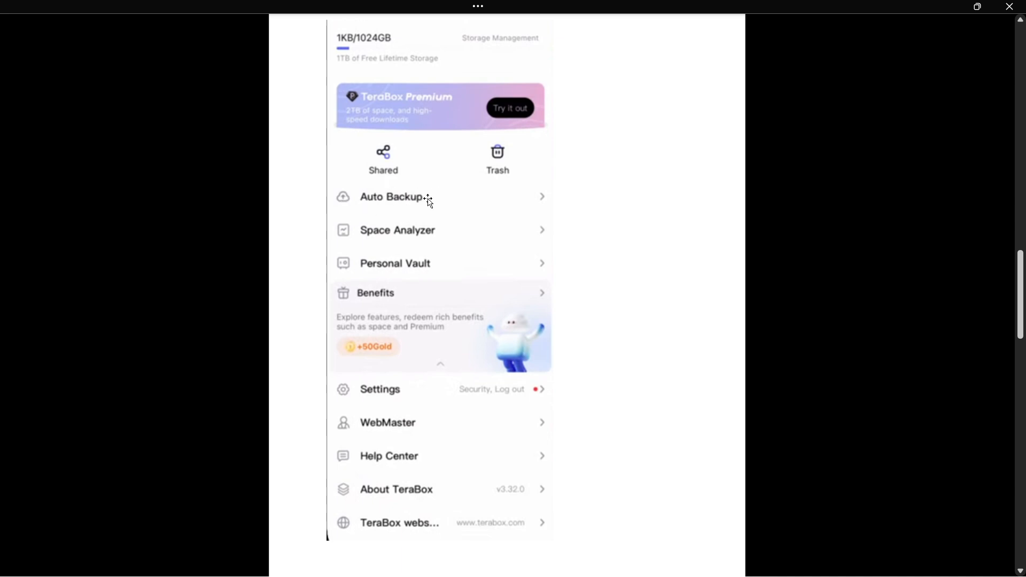
{"action": "left_click", "coordinate": [391, 198]}
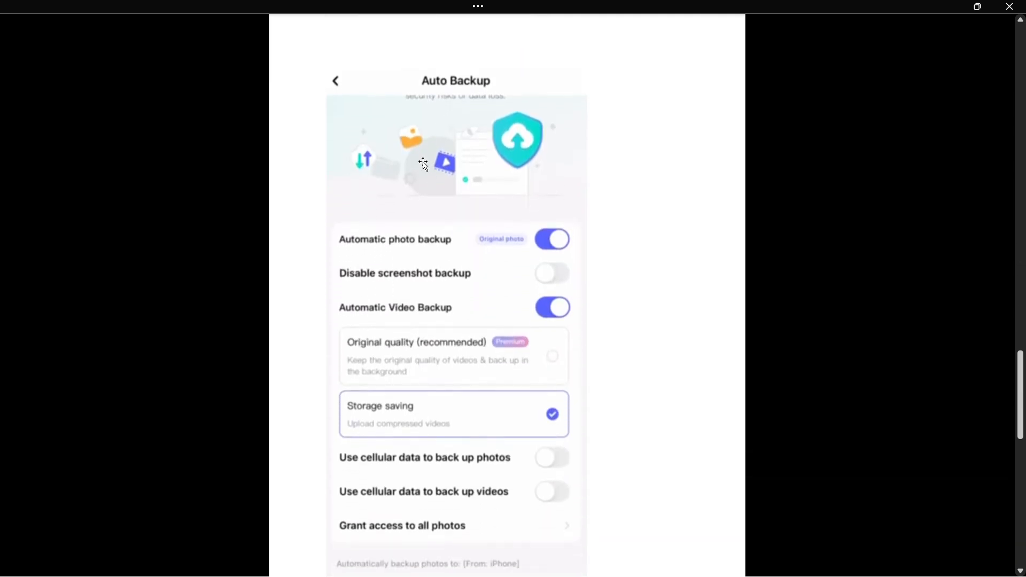
Scroll to the final Auto Backup screenshot with photo and video backup switched off
{"action": "scroll", "scroll_direction": "up", "scroll_amount": 3}
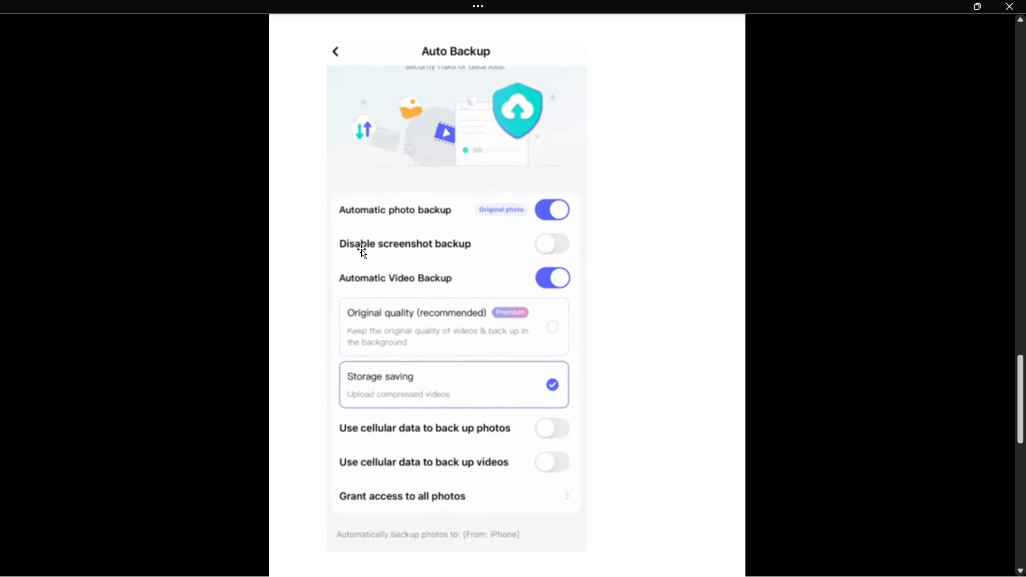
{"action": "mouse_move", "coordinate": [373, 293]}
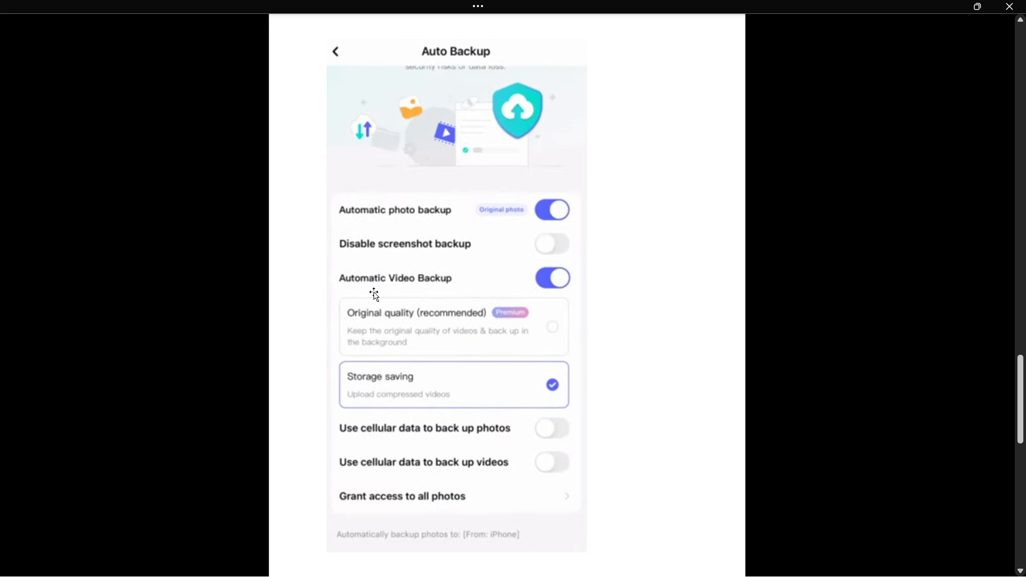
{"action": "mouse_move", "coordinate": [451, 284]}
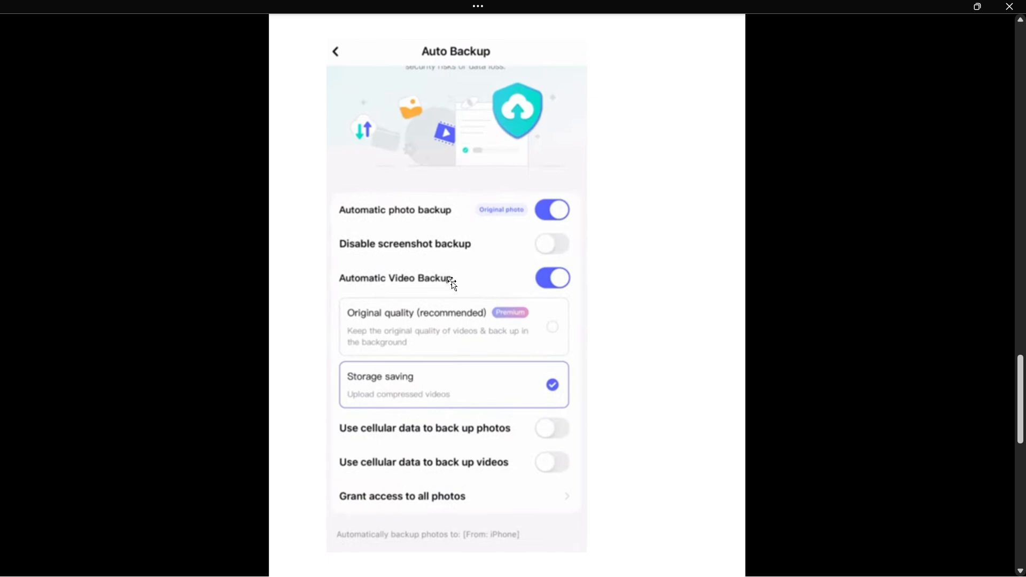
{"action": "mouse_move", "coordinate": [602, 317]}
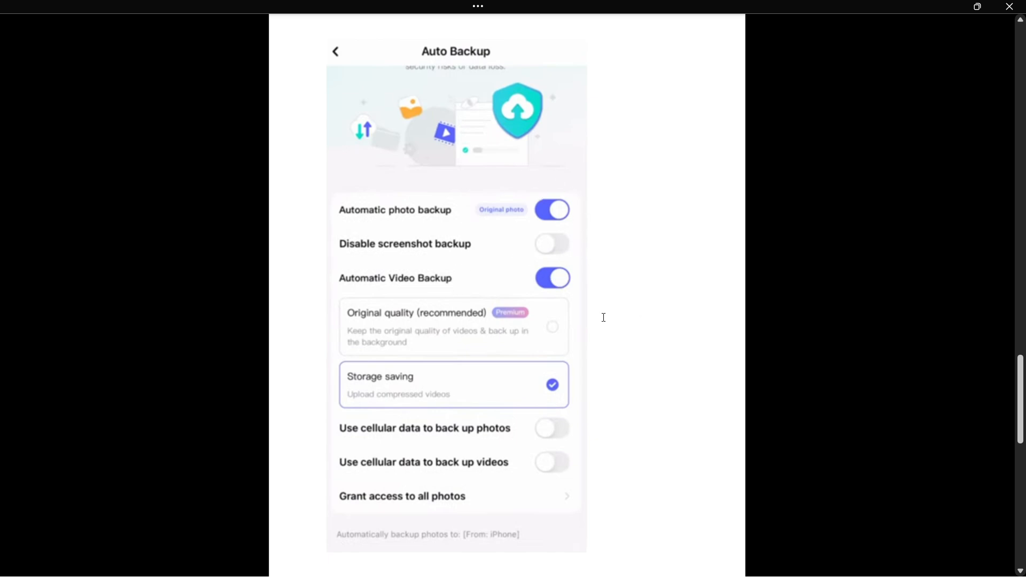
{"action": "scroll", "scroll_direction": "up", "scroll_amount": 3}
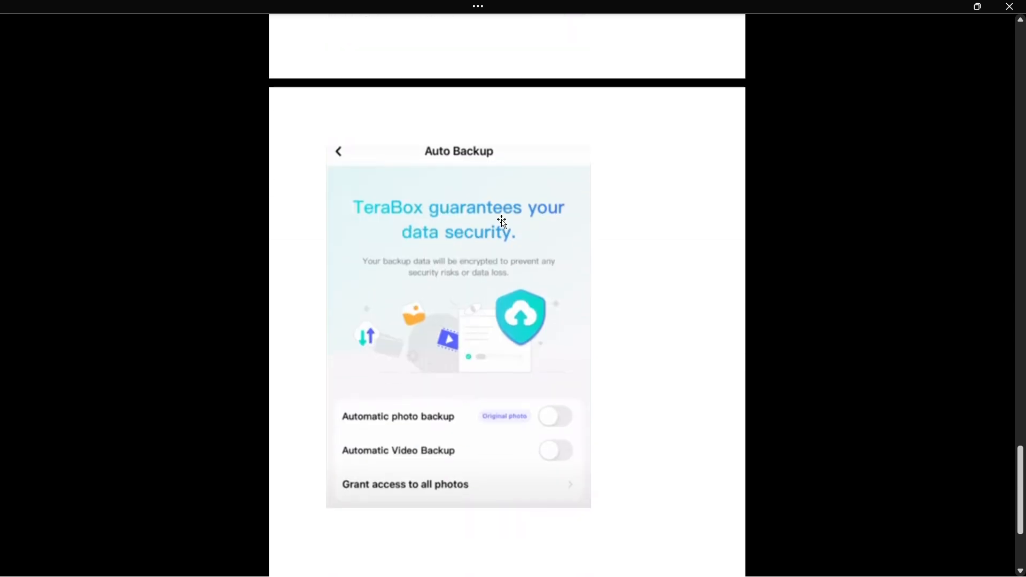
{"action": "scroll", "scroll_direction": "up", "scroll_amount": 3}
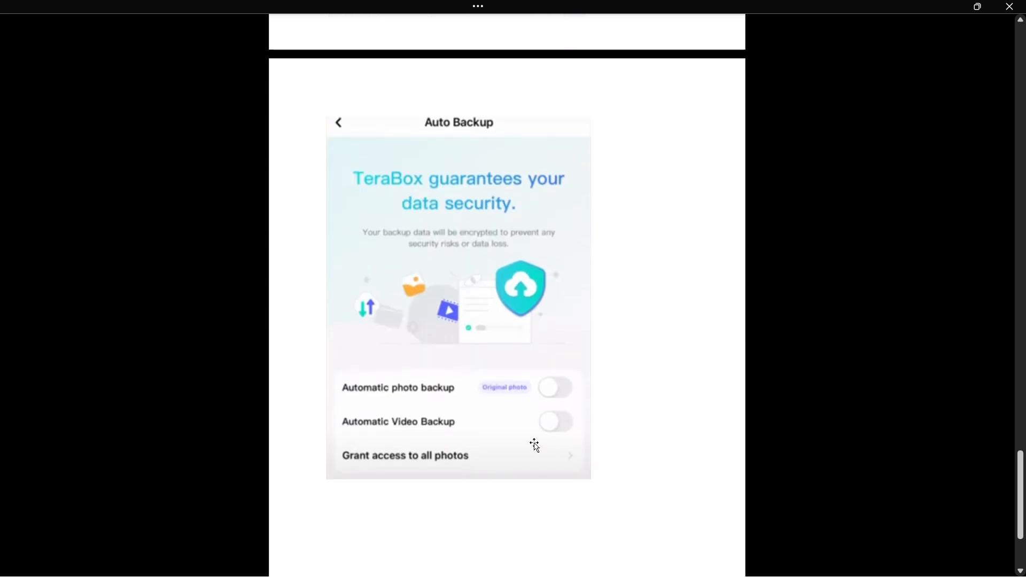
{"action": "mouse_move", "coordinate": [583, 400]}
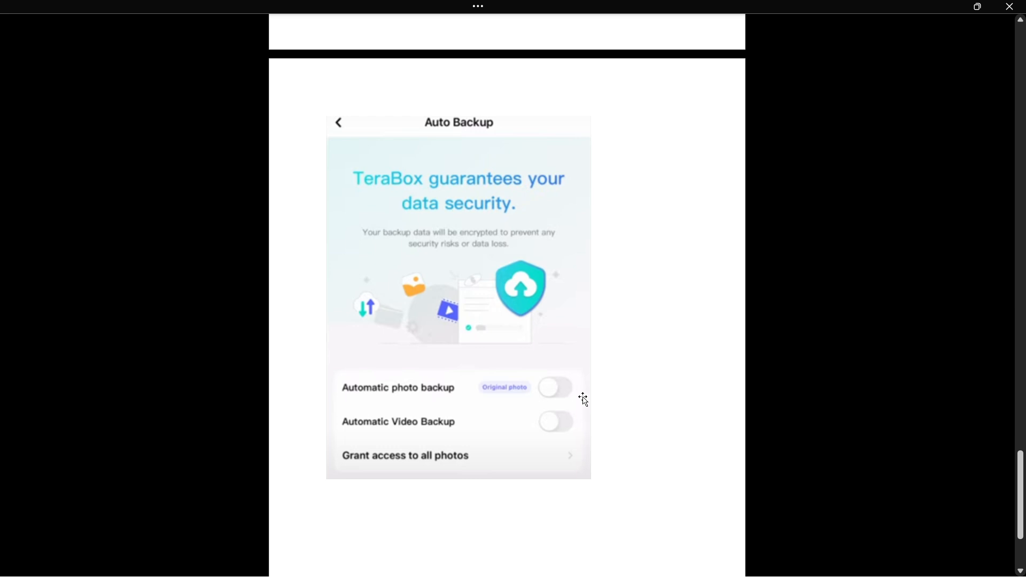
{"action": "mouse_move", "coordinate": [357, 428]}
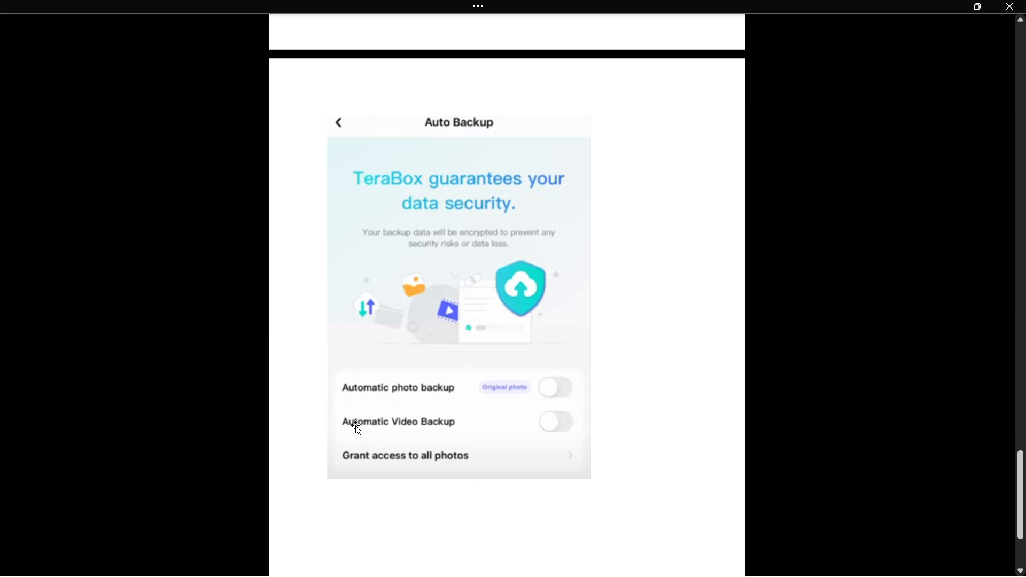
{"action": "mouse_move", "coordinate": [370, 433]}
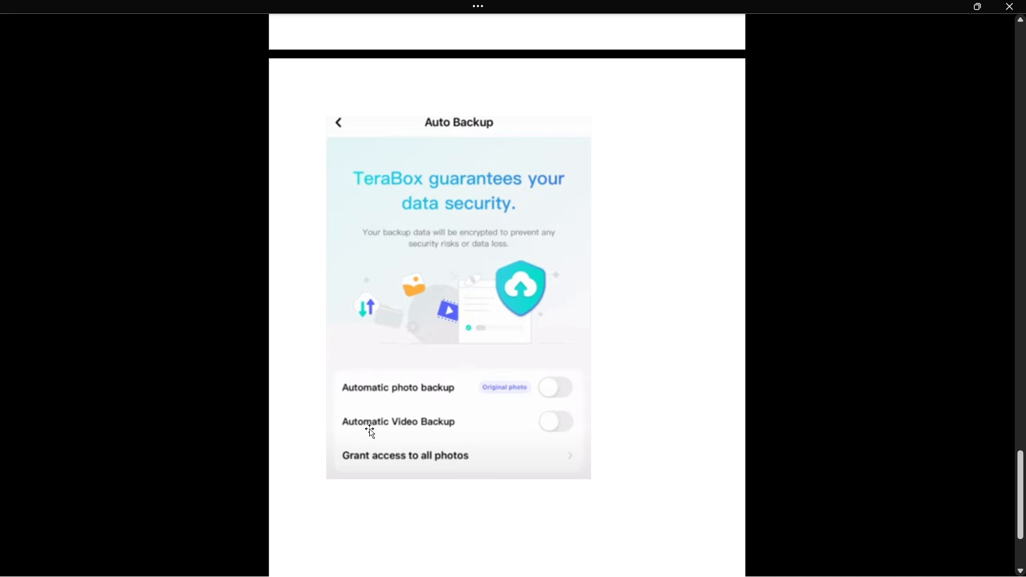
{"action": "mouse_move", "coordinate": [490, 422]}
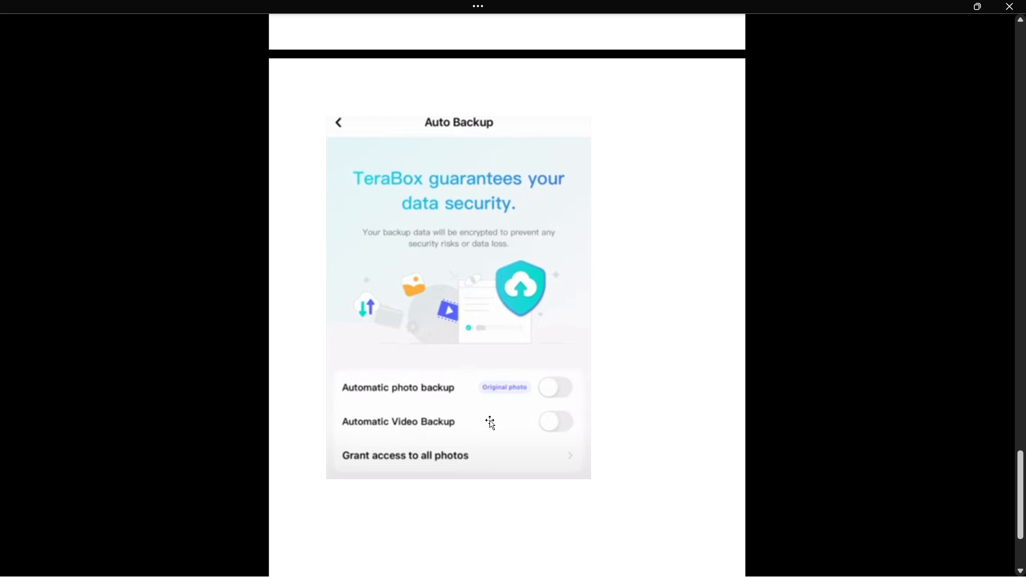
{"action": "mouse_move", "coordinate": [323, 106]}
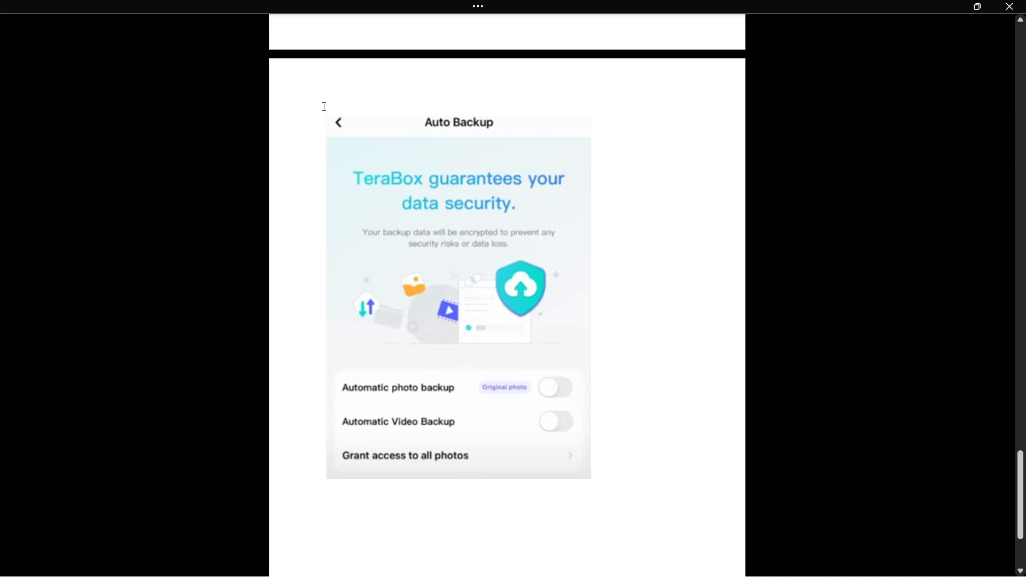
{"action": "scroll", "scroll_direction": "up", "scroll_amount": 3}
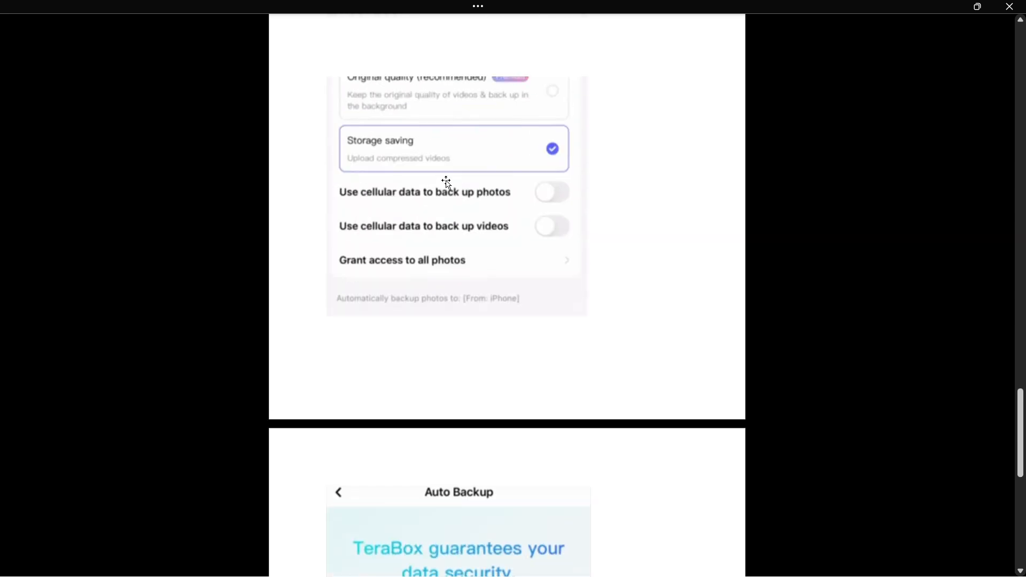
{"action": "scroll", "scroll_direction": "down", "scroll_amount": 3}
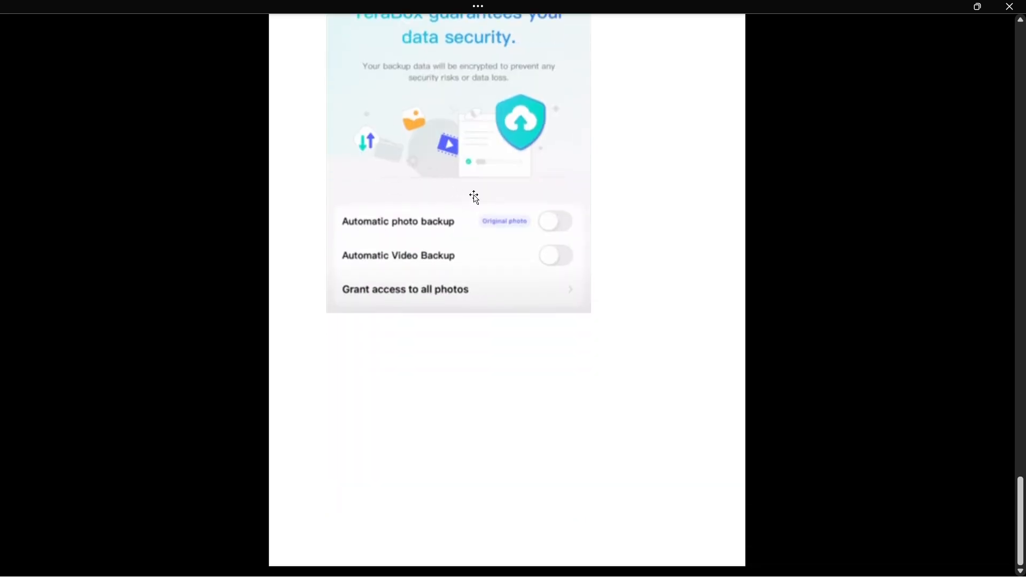
{"action": "scroll", "scroll_direction": "up", "scroll_amount": 3}
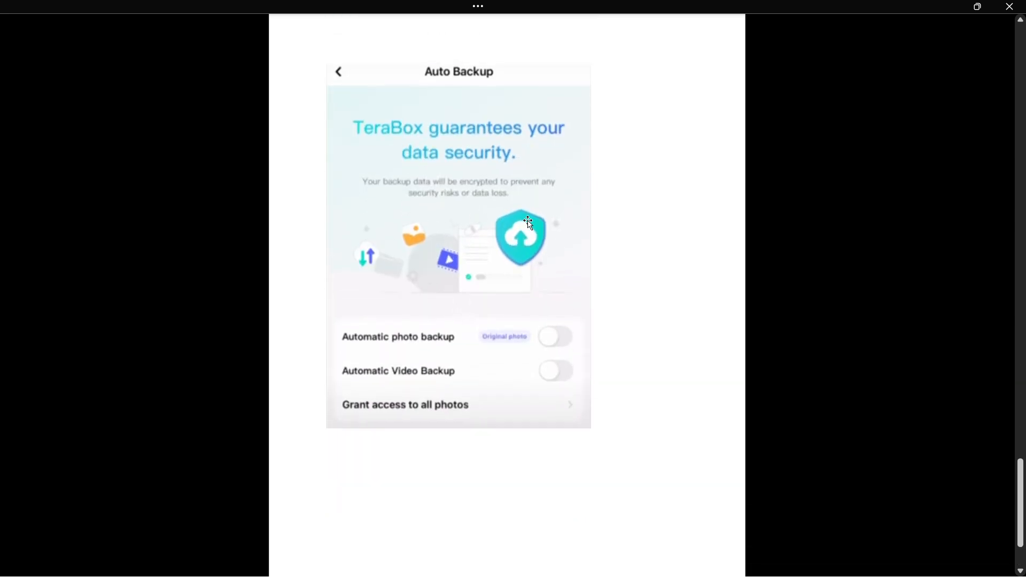